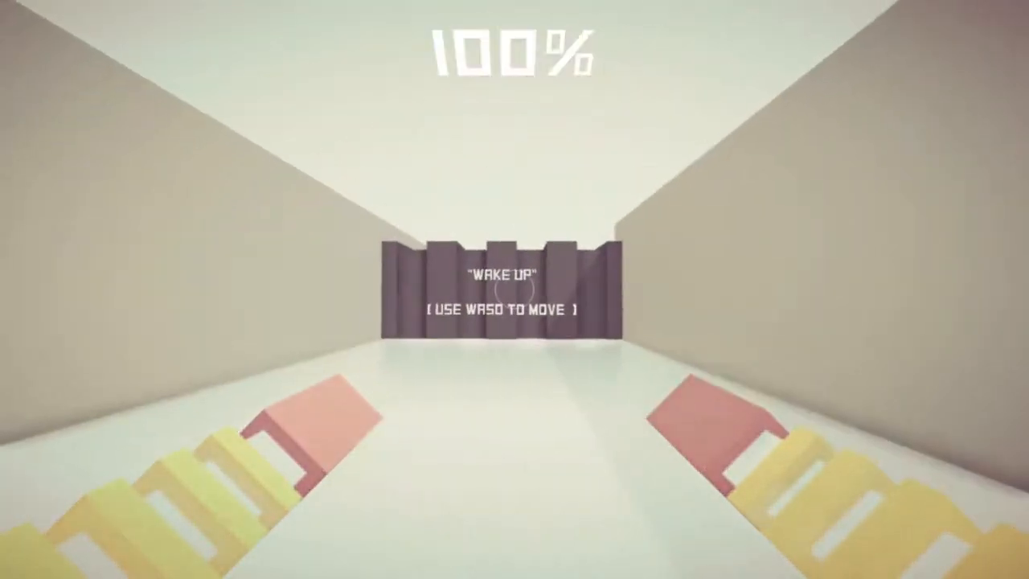
key(w)
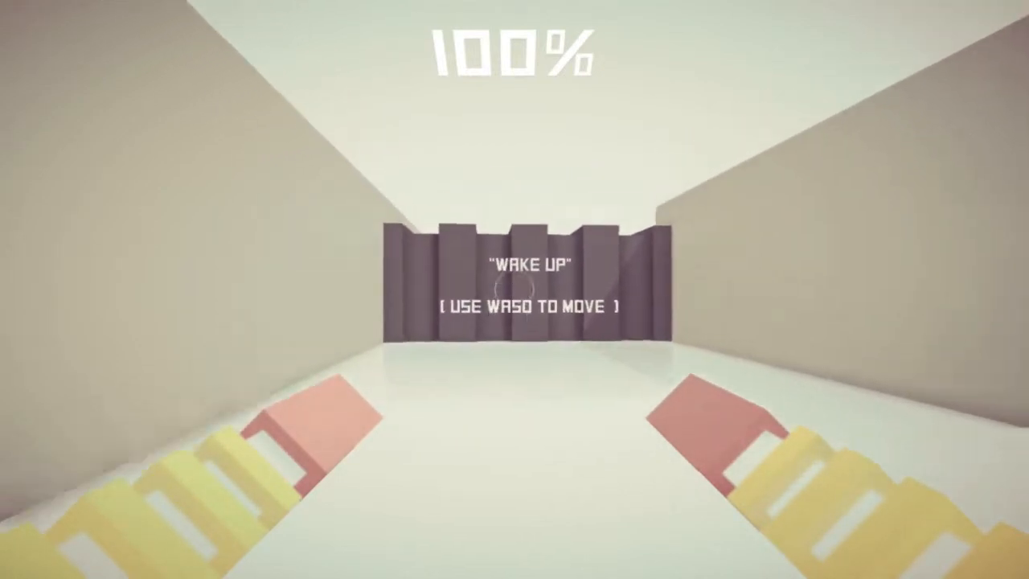
key(w)
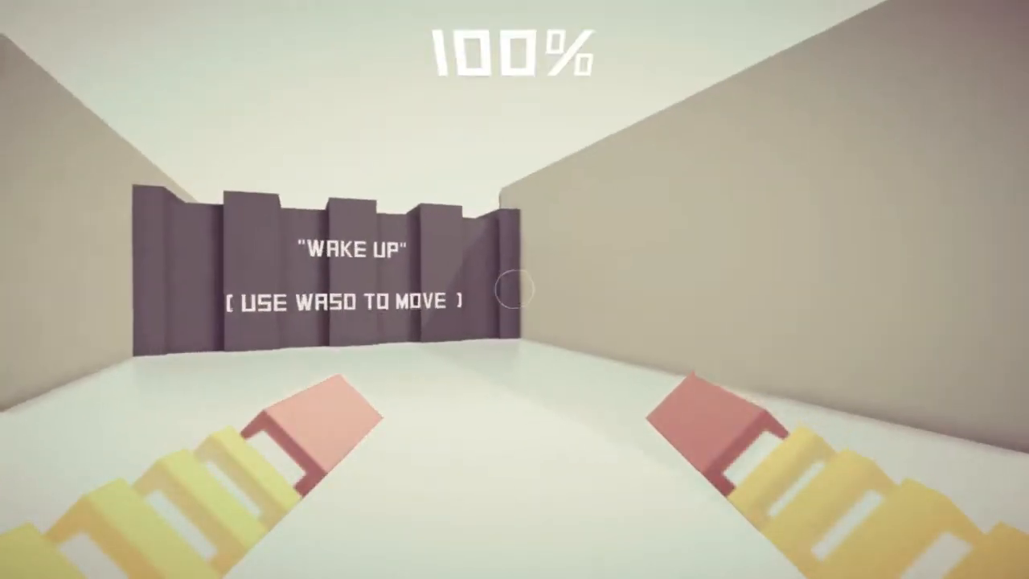
key(w)
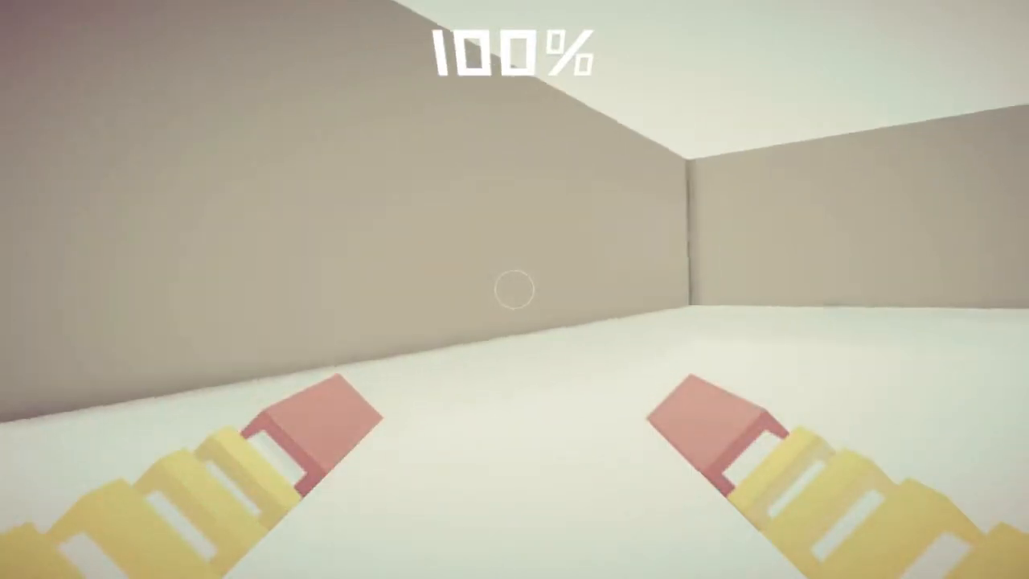
mouse_move(514, 289)
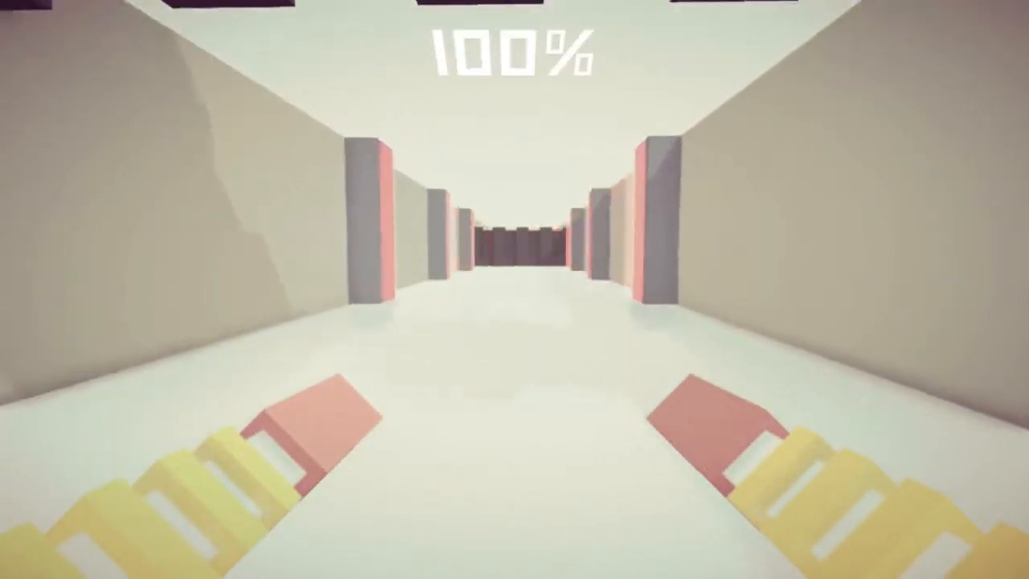
key(w)
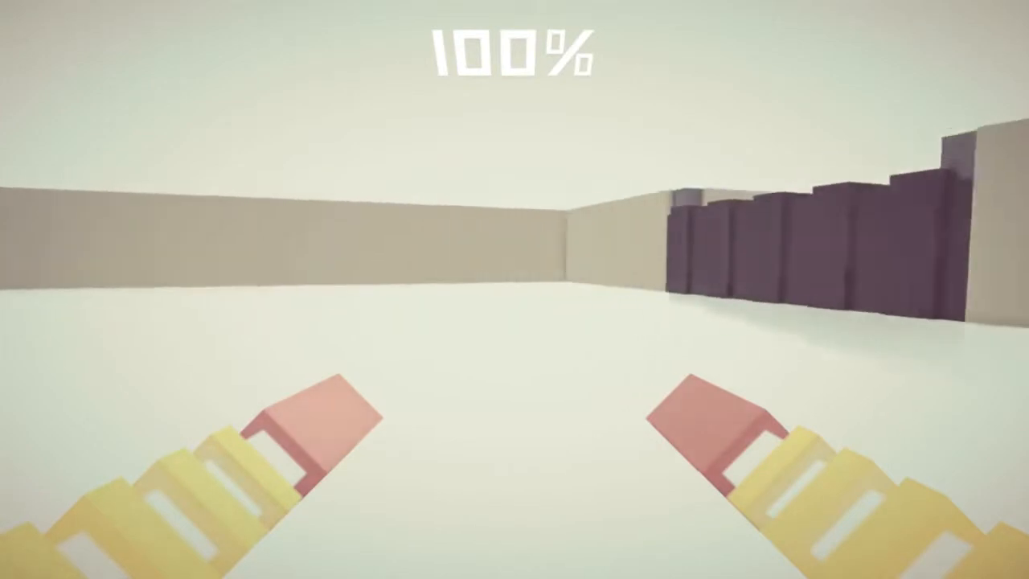
mouse_move(515, 289)
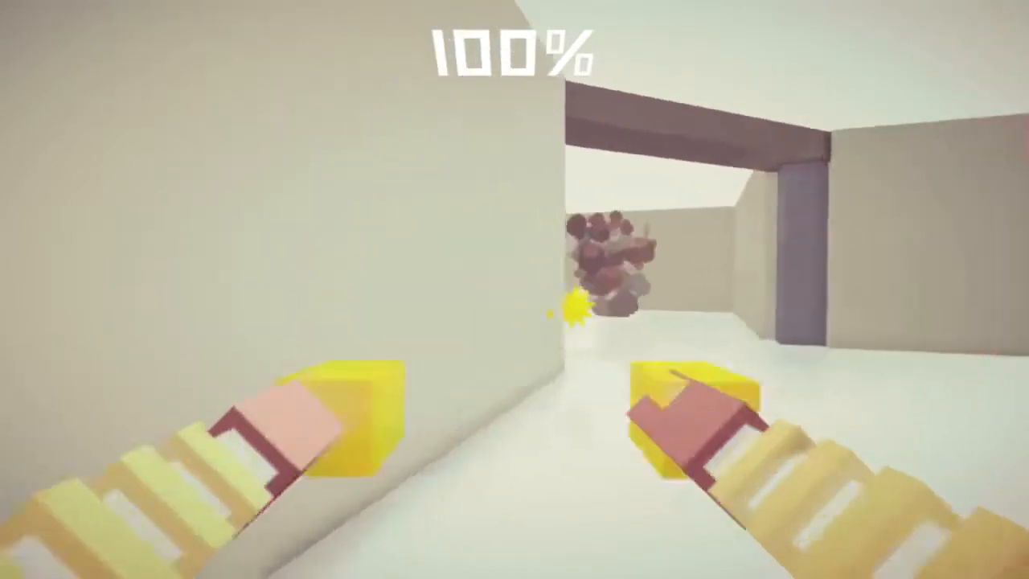
mouse_move(515, 290)
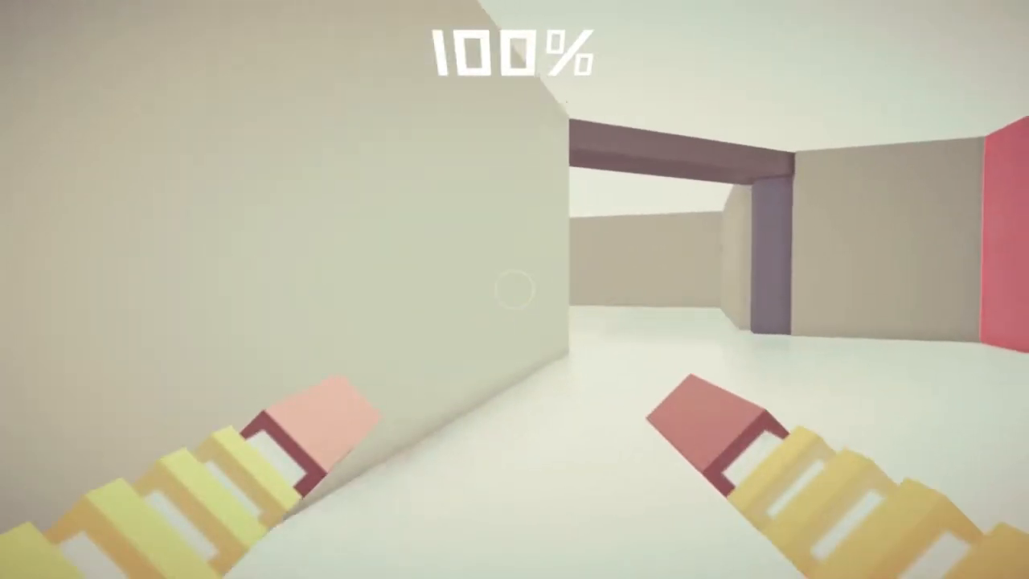
mouse_move(514, 290)
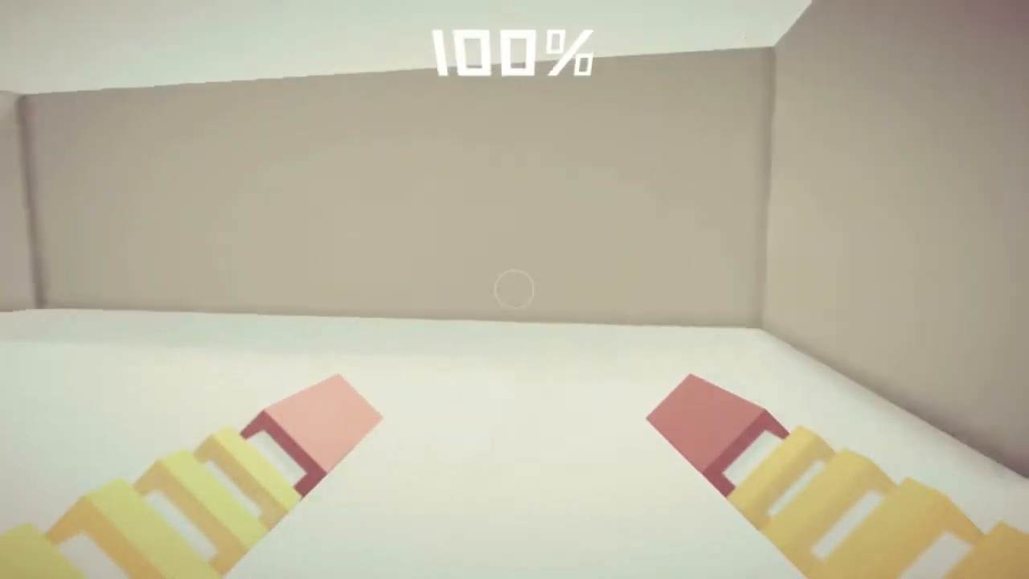
mouse_move(515, 289)
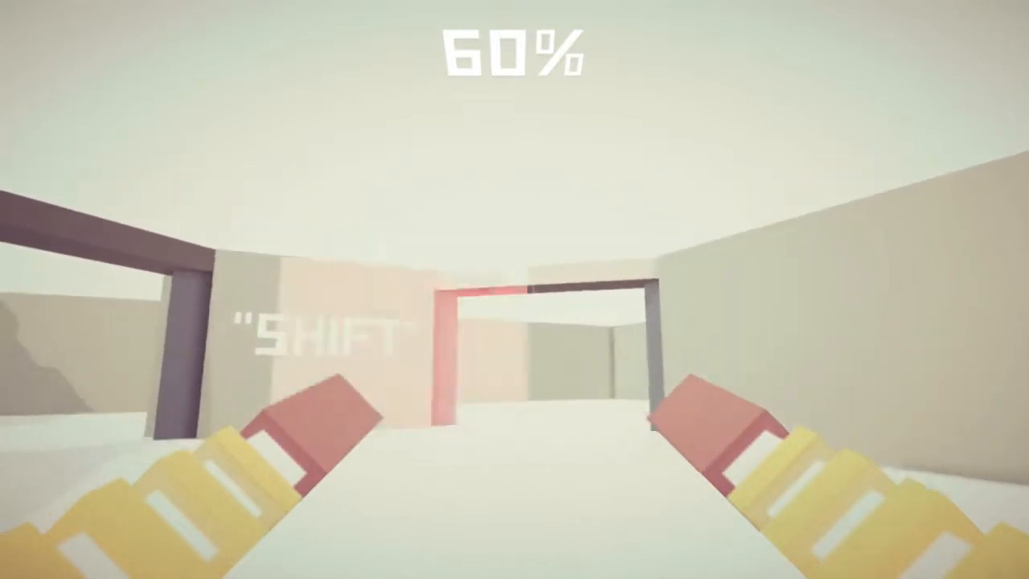
mouse_move(514, 289)
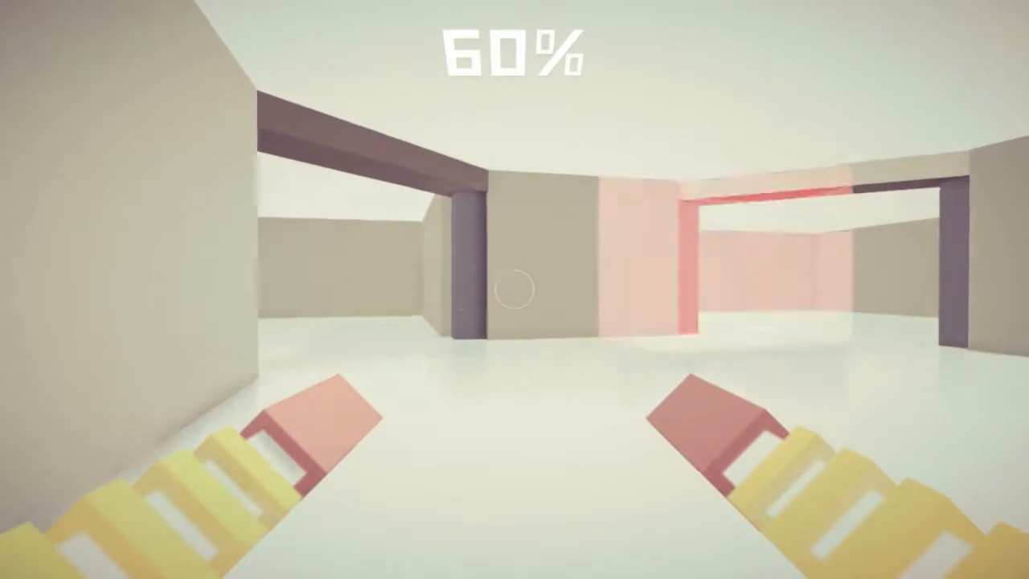
mouse_move(515, 290)
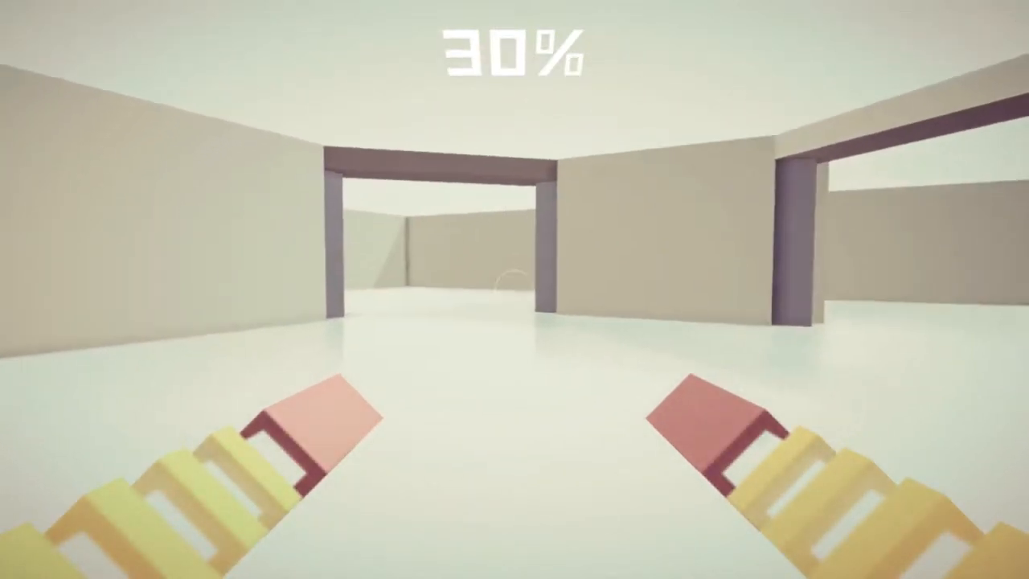
mouse_move(515, 289)
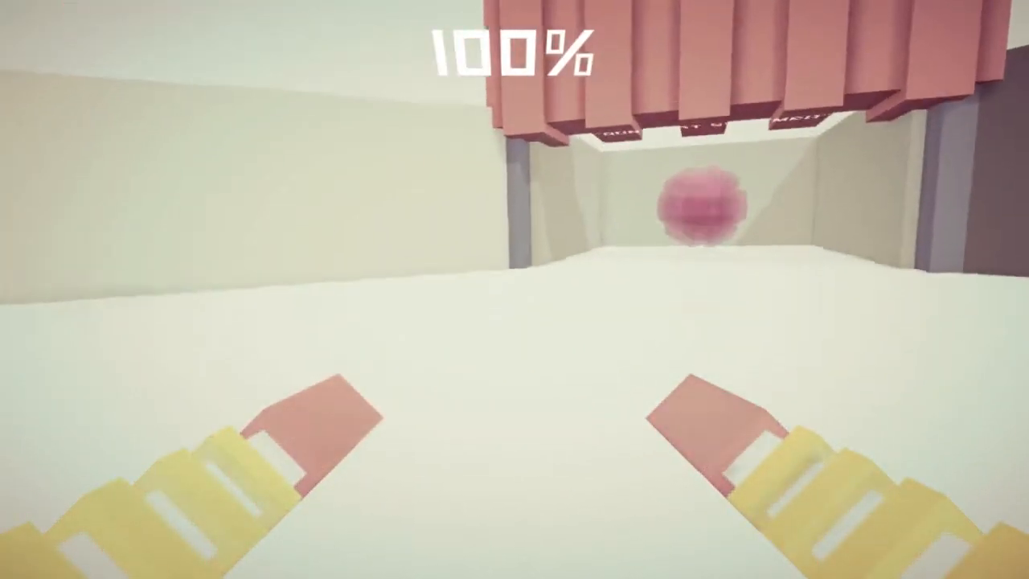
mouse_move(515, 289)
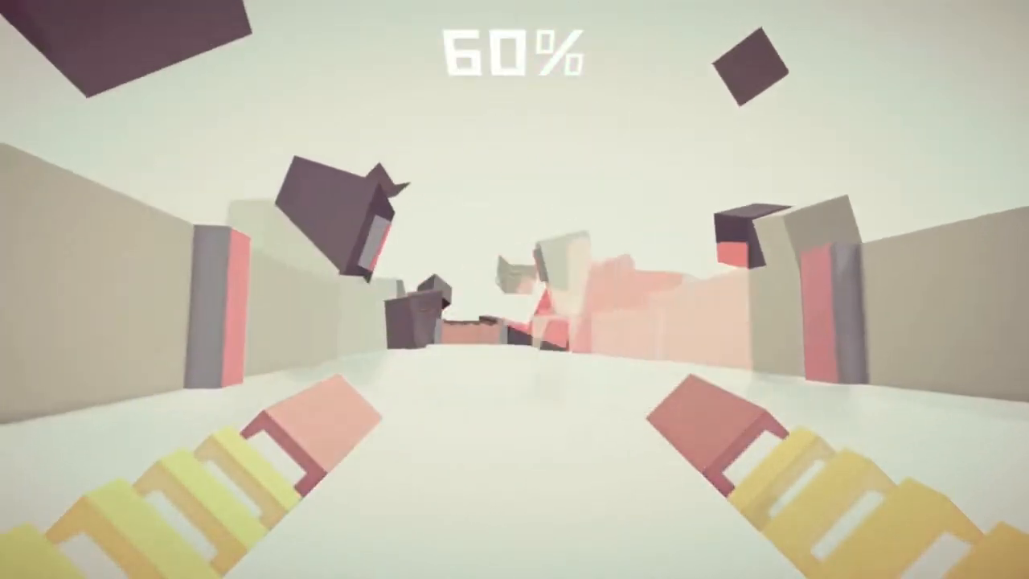
mouse_move(515, 289)
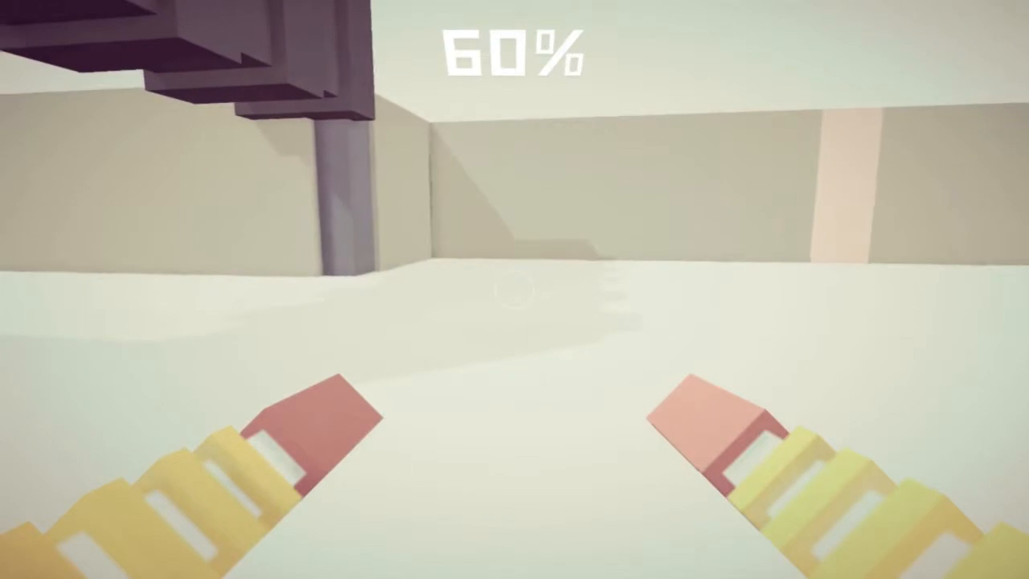